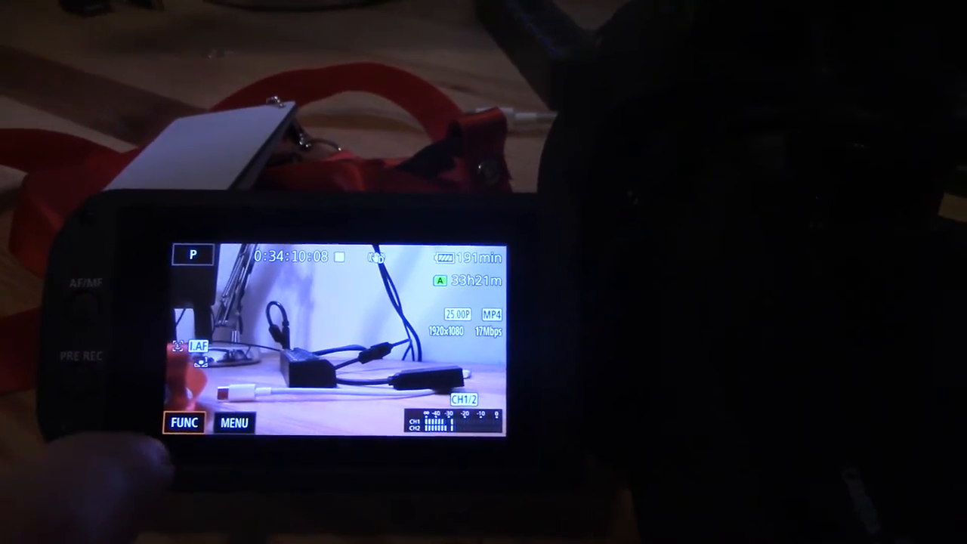
Step: Select Automatic (AWB) white balance, replacing the Set 1 custom white card setting
click(184, 424)
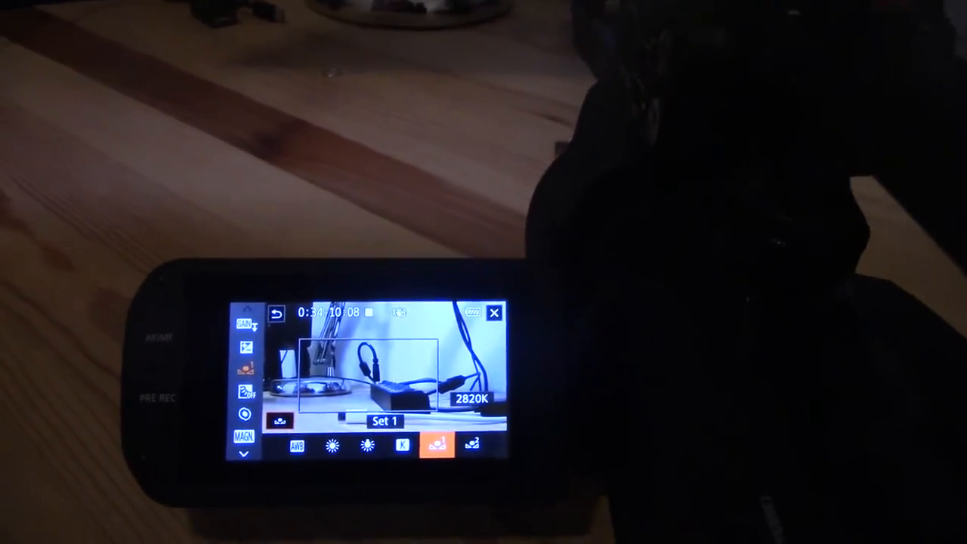
click(296, 444)
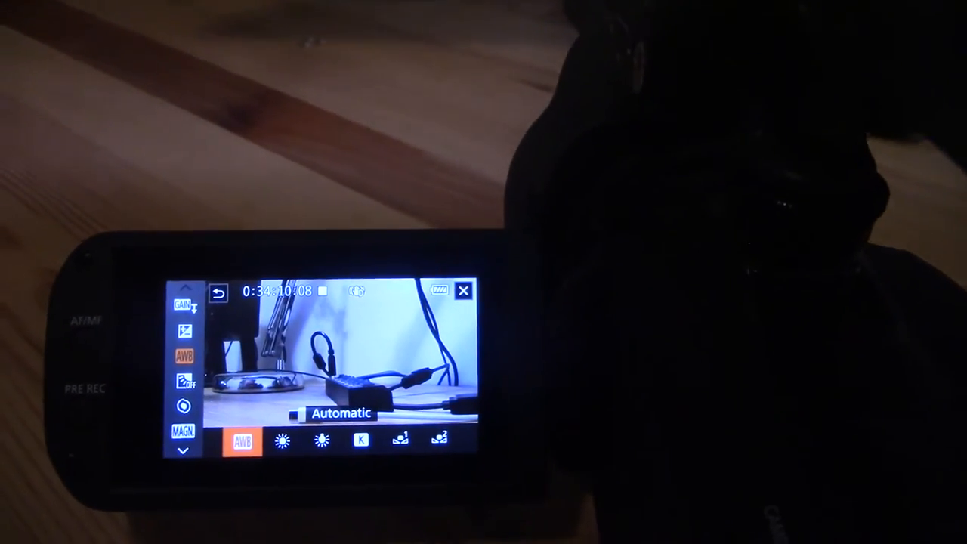